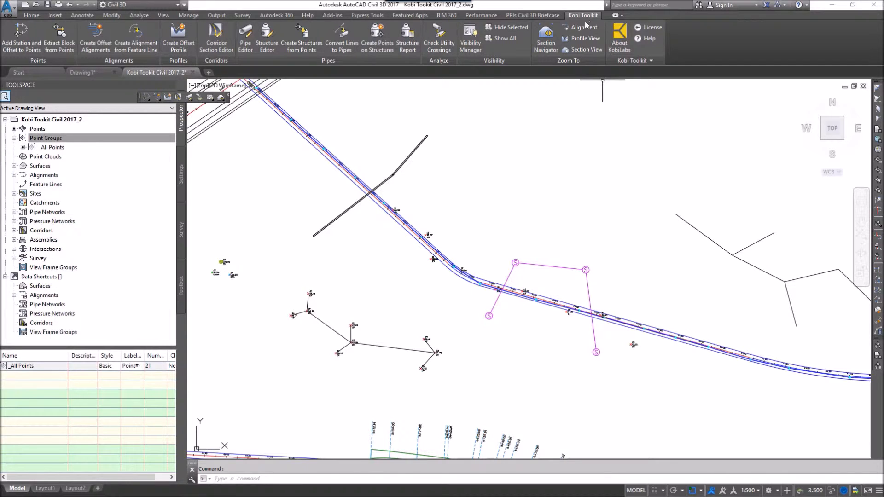
pyautogui.moveTo(439, 40)
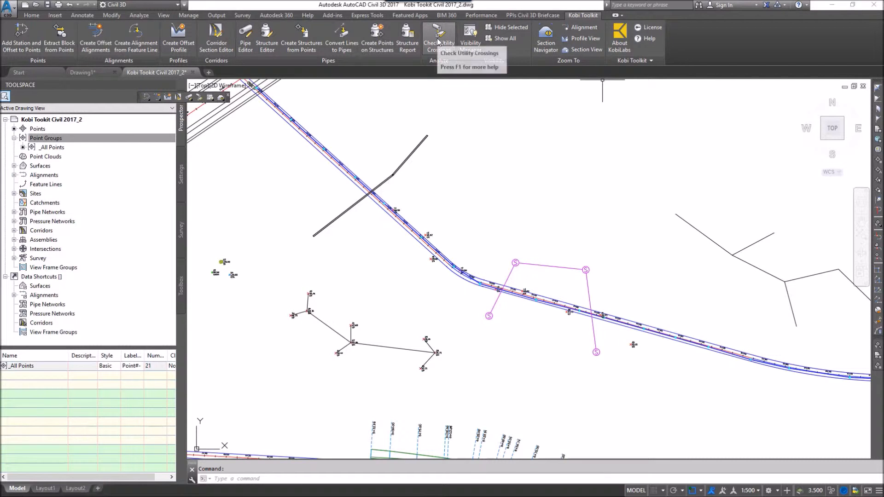
# Launch Check Utility Crossings for the Storm, Sewer and Water networks
pyautogui.click(437, 33)
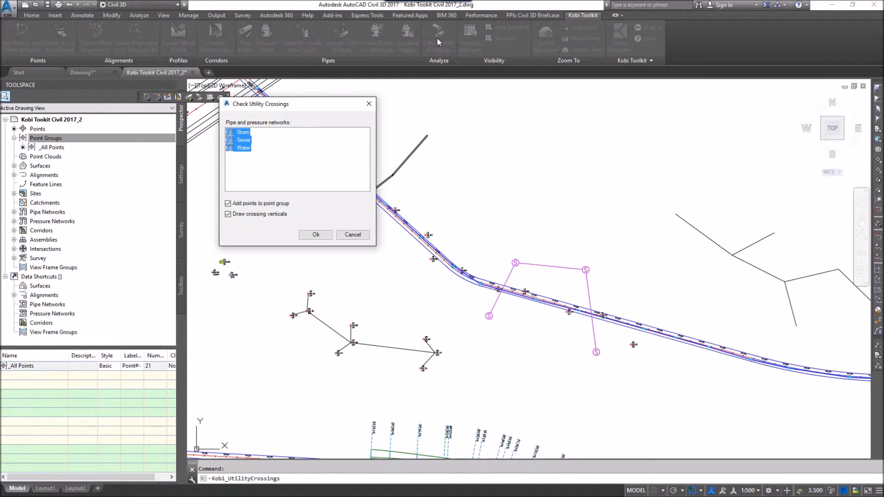
pyautogui.moveTo(258, 148)
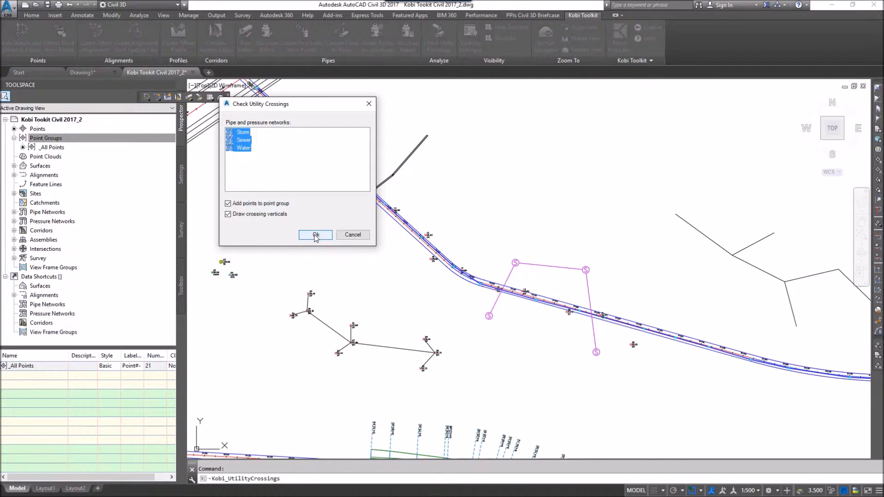
# Run the crossing check and update the resulting Utility Crossings point group
pyautogui.click(315, 234)
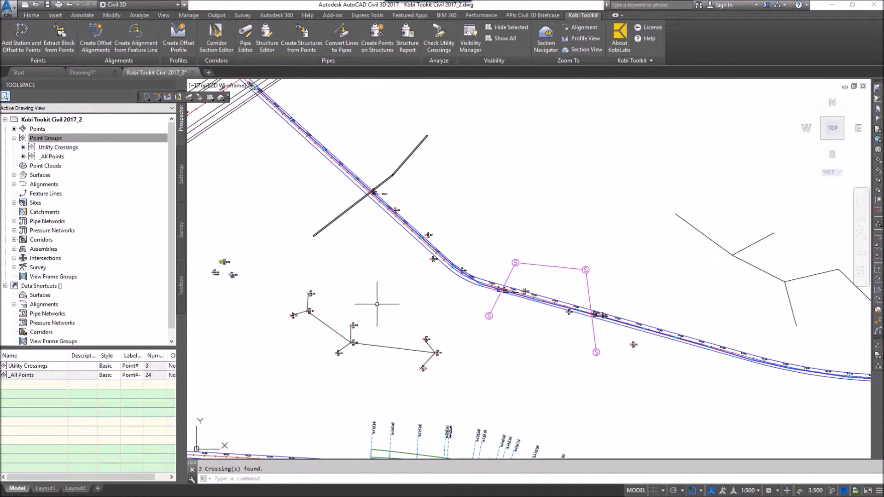
pyautogui.moveTo(400, 309)
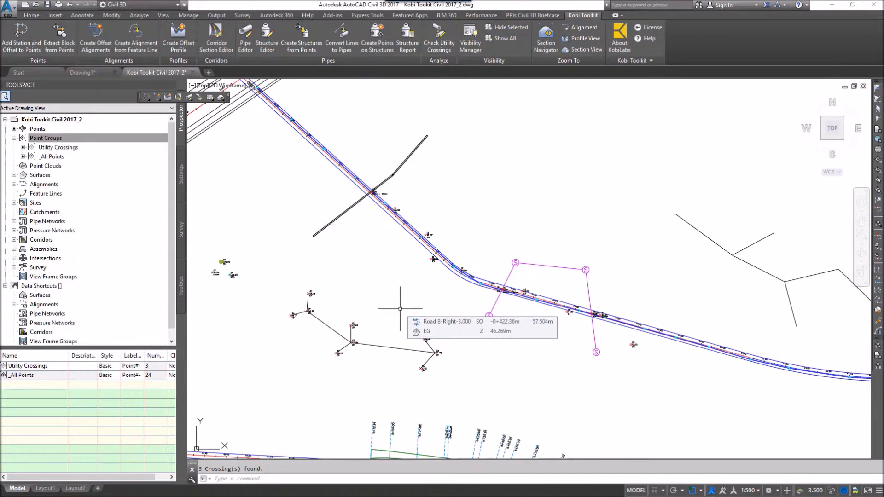
pyautogui.click(45, 138)
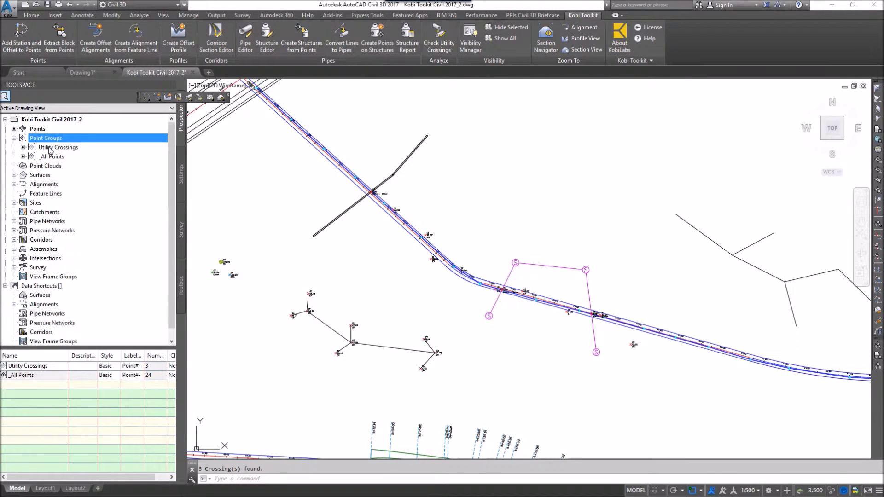
pyautogui.click(58, 147)
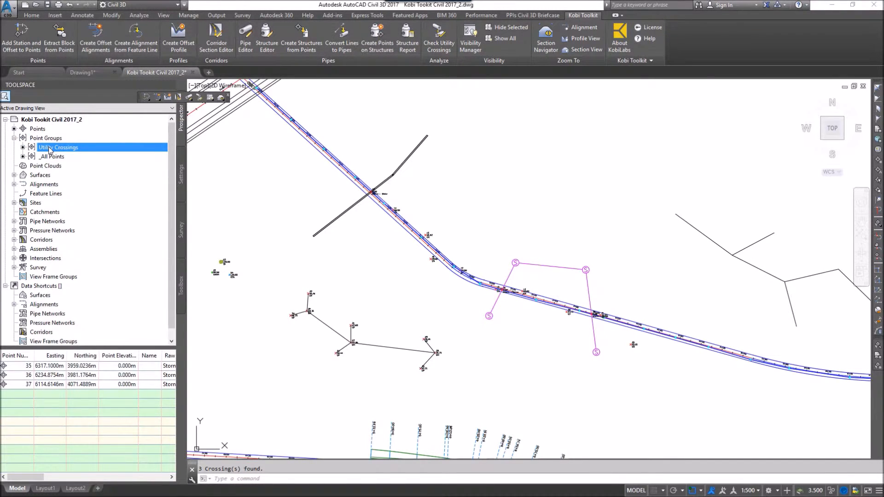
pyautogui.rightClick(58, 148)
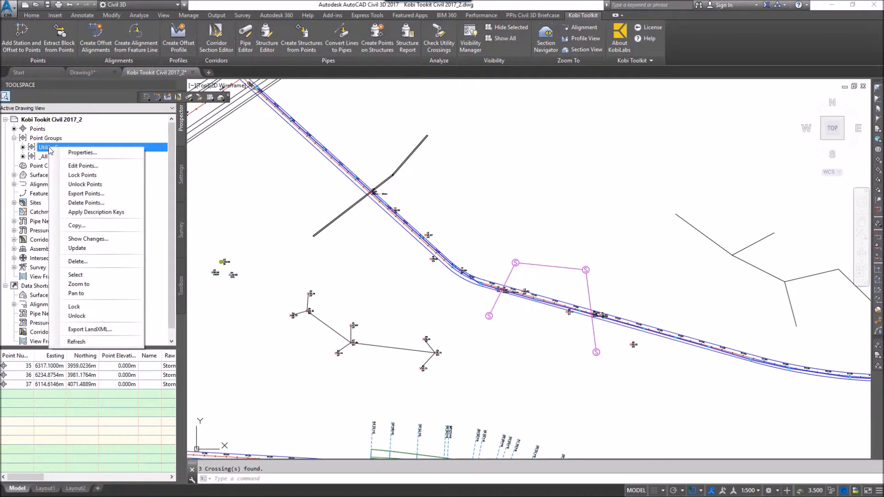
pyautogui.moveTo(82, 249)
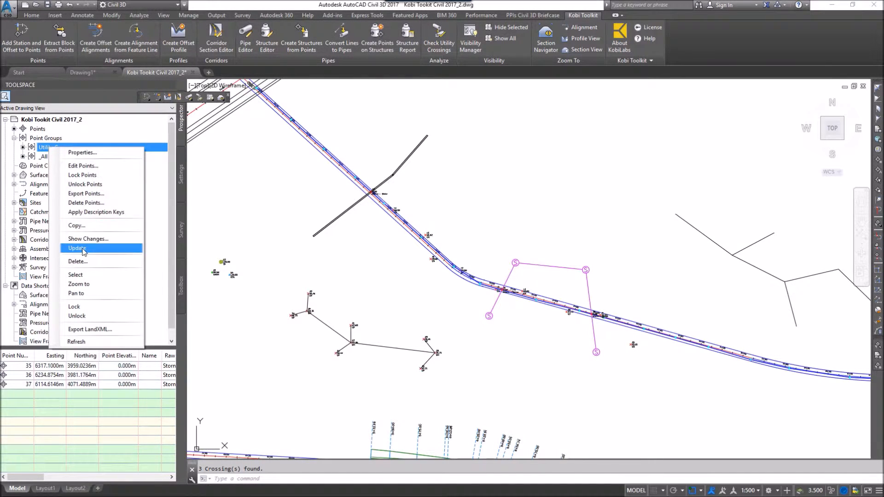
pyautogui.click(78, 248)
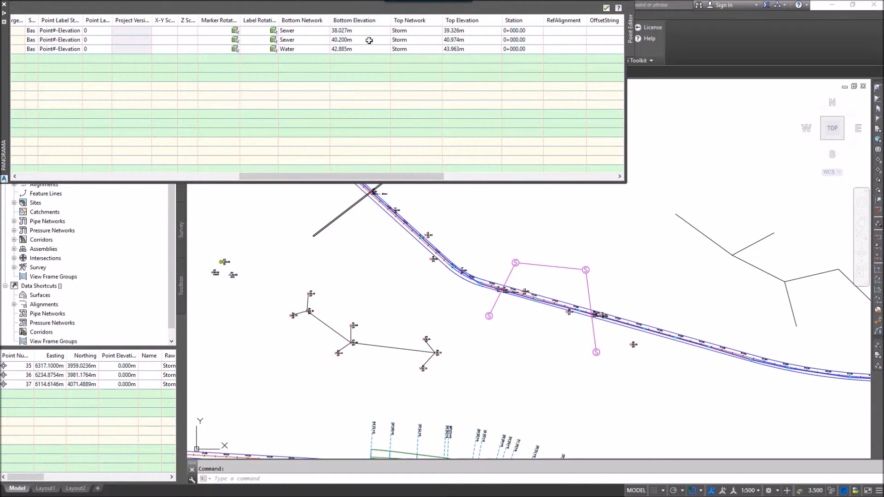
pyautogui.click(462, 20)
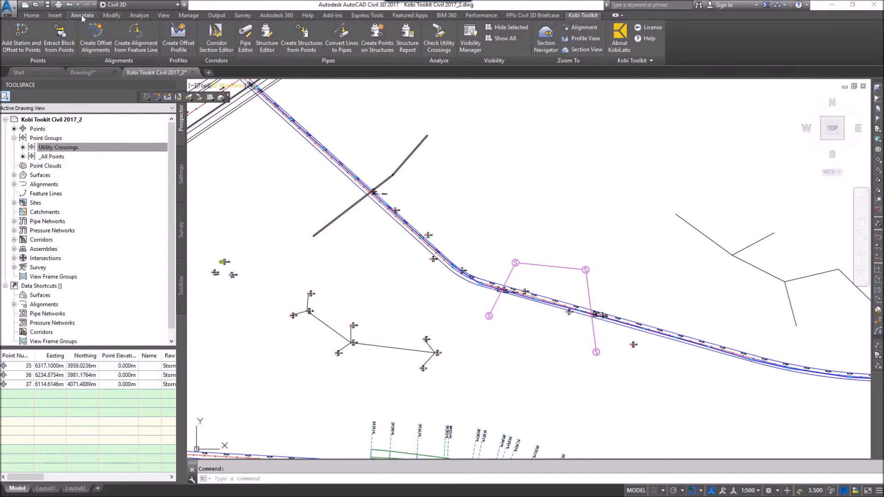
# Start a new point table from Annotate > Add Tables
pyautogui.click(82, 15)
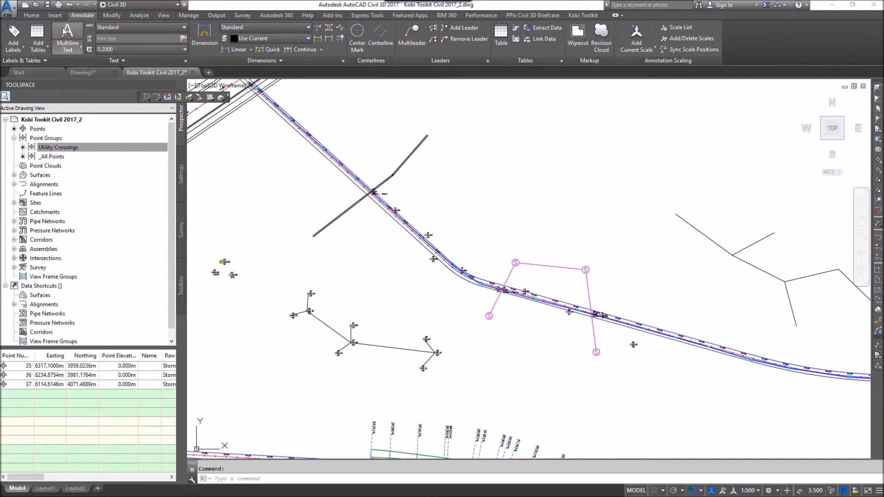
pyautogui.click(37, 39)
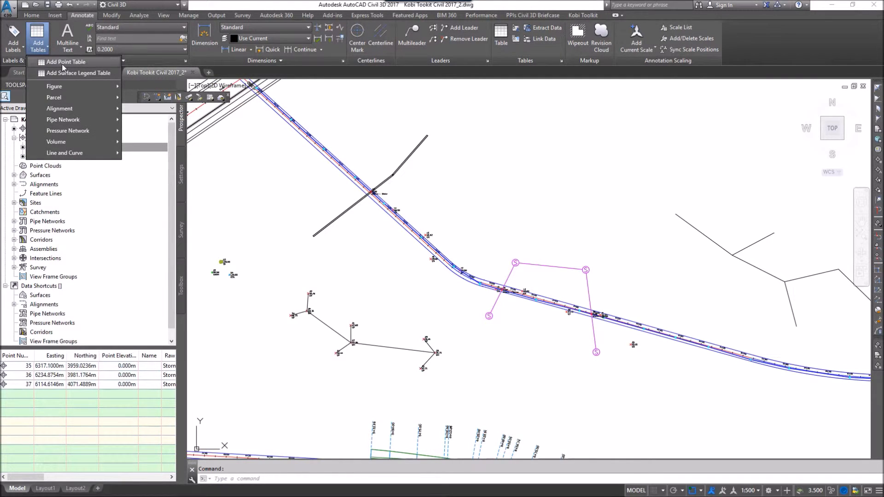
pyautogui.click(65, 61)
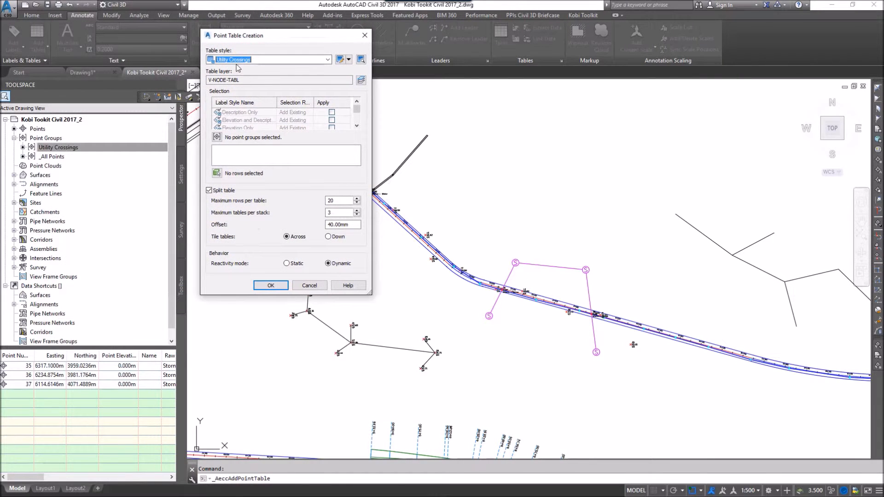
pyautogui.moveTo(256, 62)
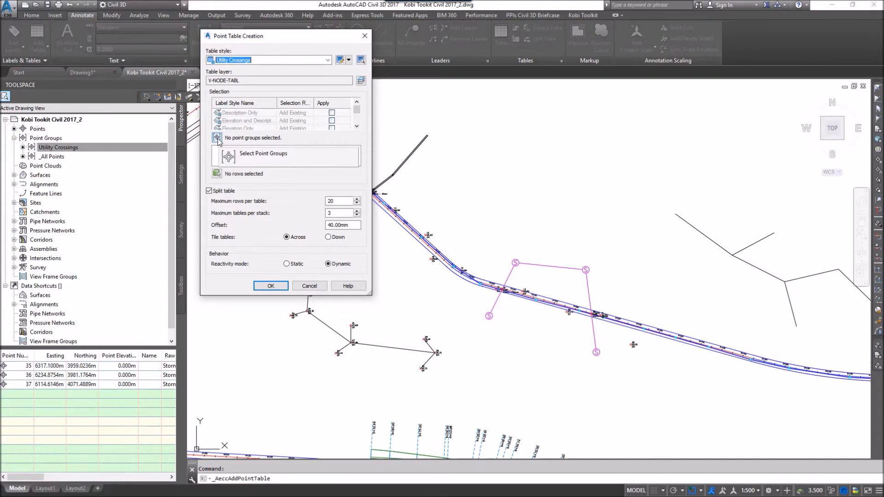
# Pick the Utility Crossings point group for the table and confirm the settings
pyautogui.click(263, 153)
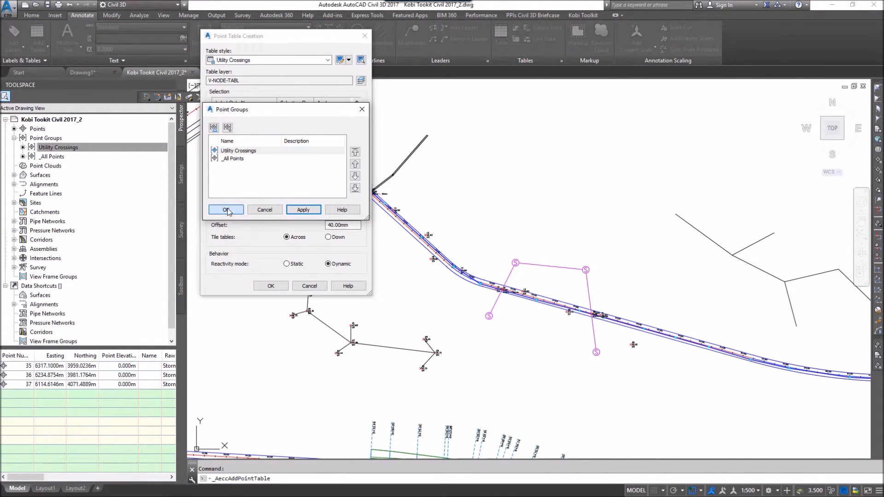
pyautogui.click(226, 210)
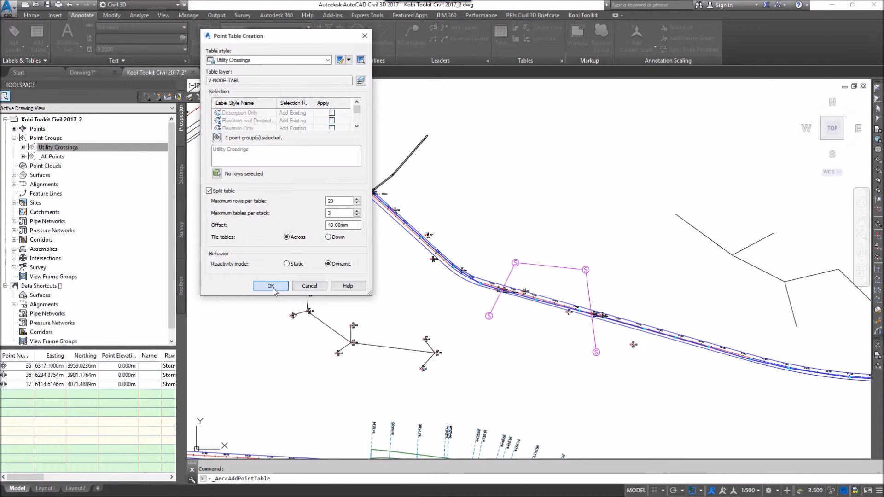
pyautogui.click(270, 286)
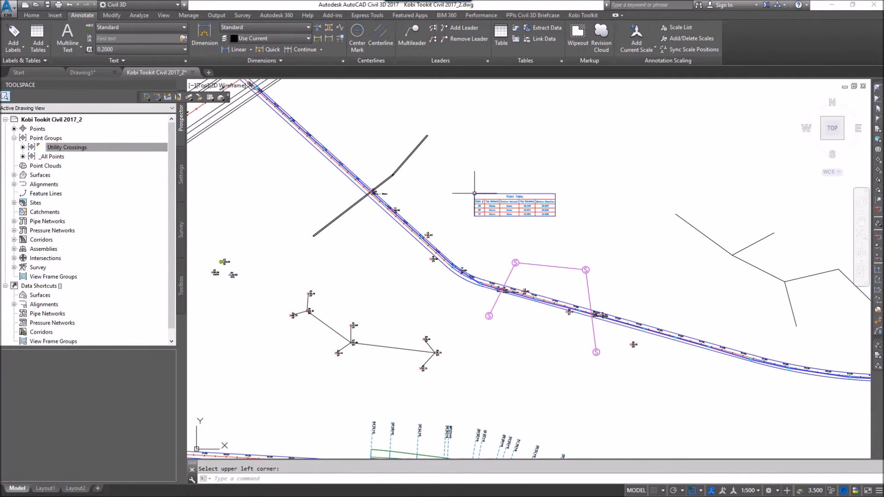